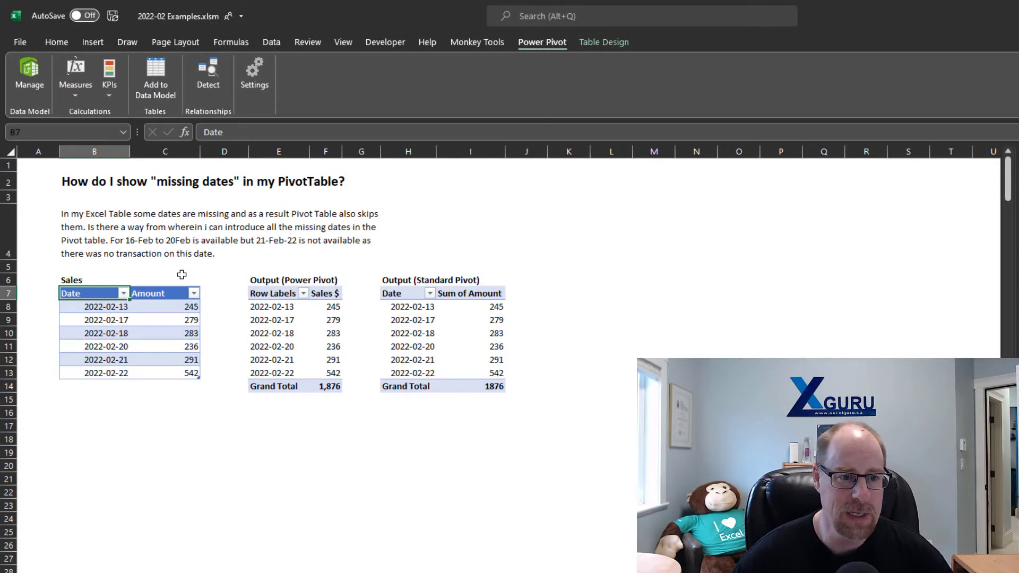
- Review the Sales dates and the Calendar–Sales relationship in the Power Pivot data model
{"action": "left_click", "coordinate": [105, 306]}
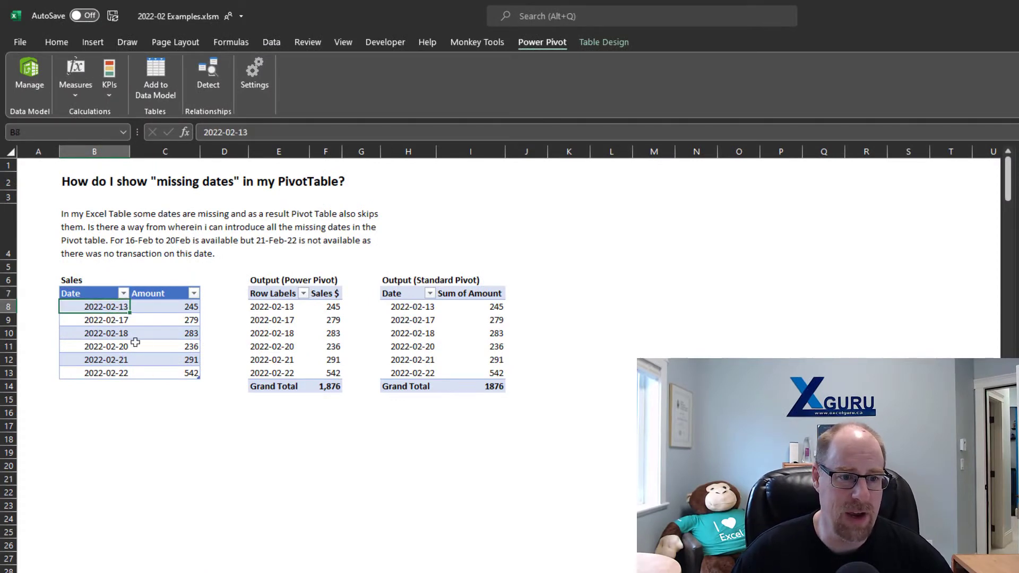
{"action": "left_click", "coordinate": [107, 319]}
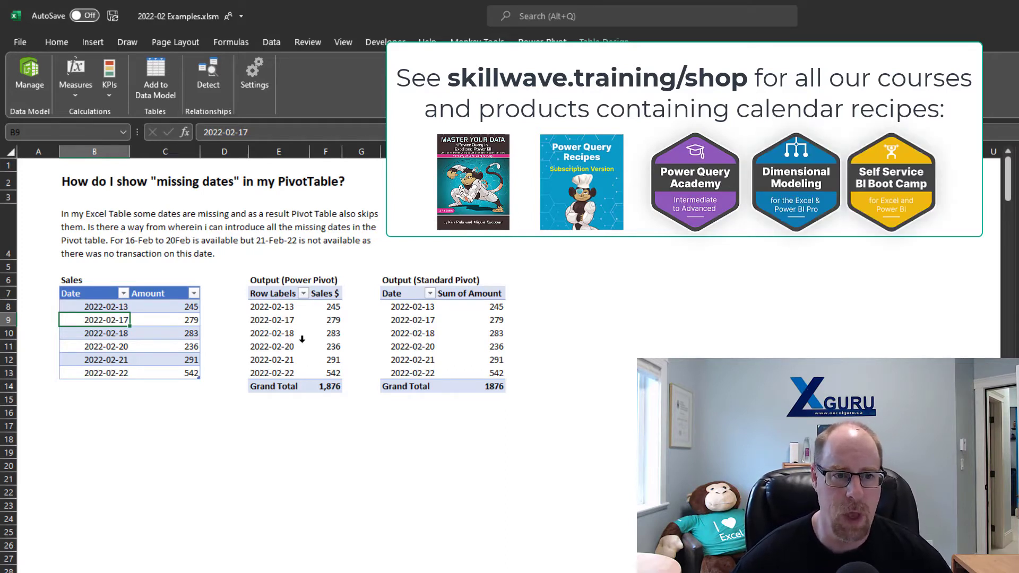
{"action": "mouse_move", "coordinate": [272, 333]}
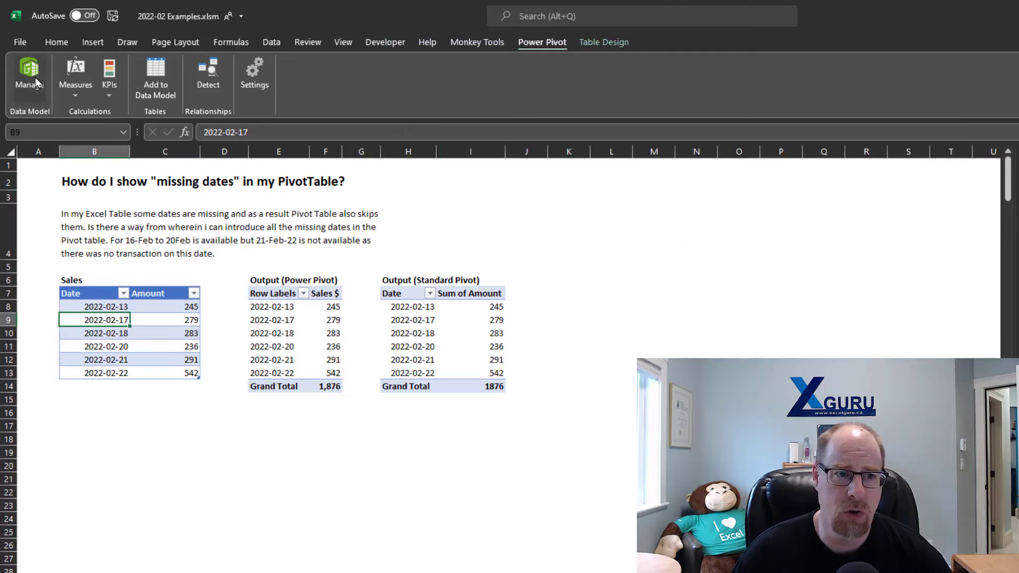
{"action": "left_click", "coordinate": [29, 78]}
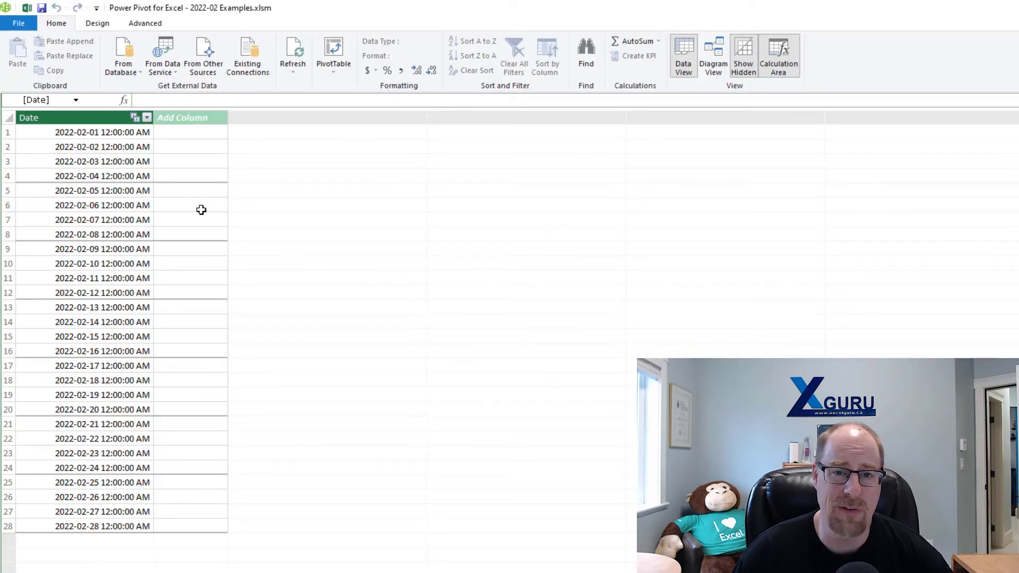
{"action": "mouse_move", "coordinate": [150, 459]}
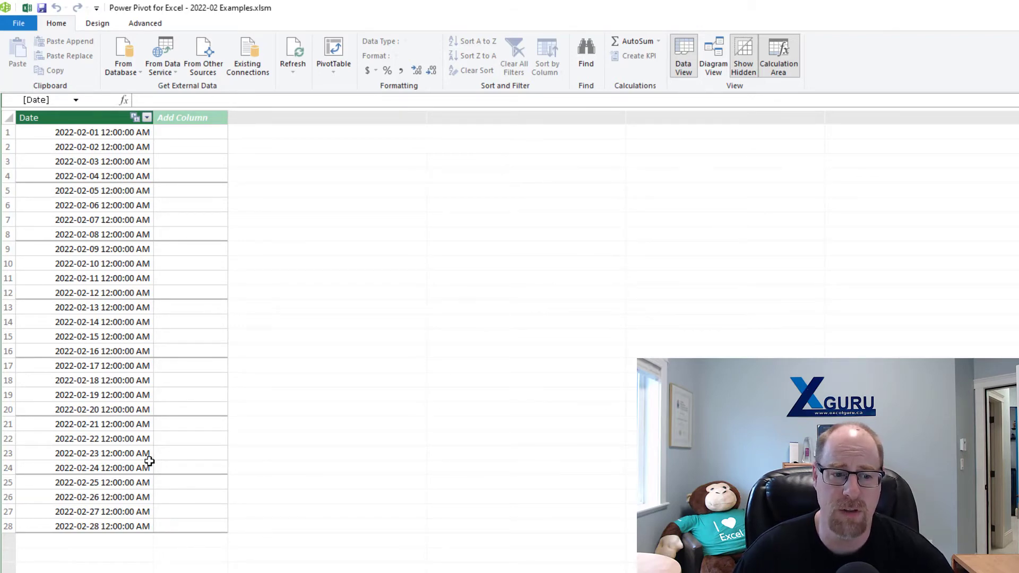
{"action": "left_click", "coordinate": [714, 55]}
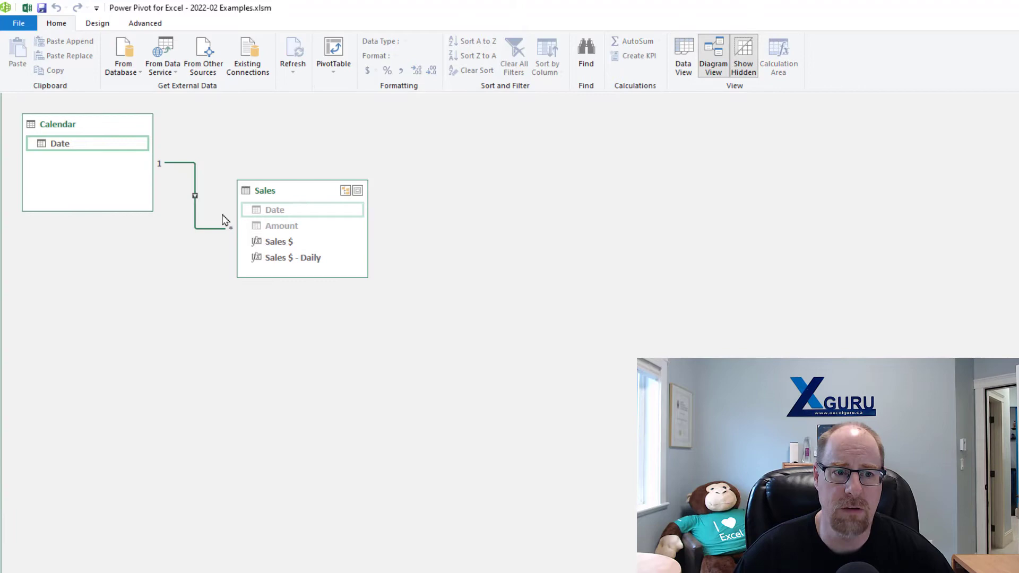
{"action": "mouse_move", "coordinate": [197, 200]}
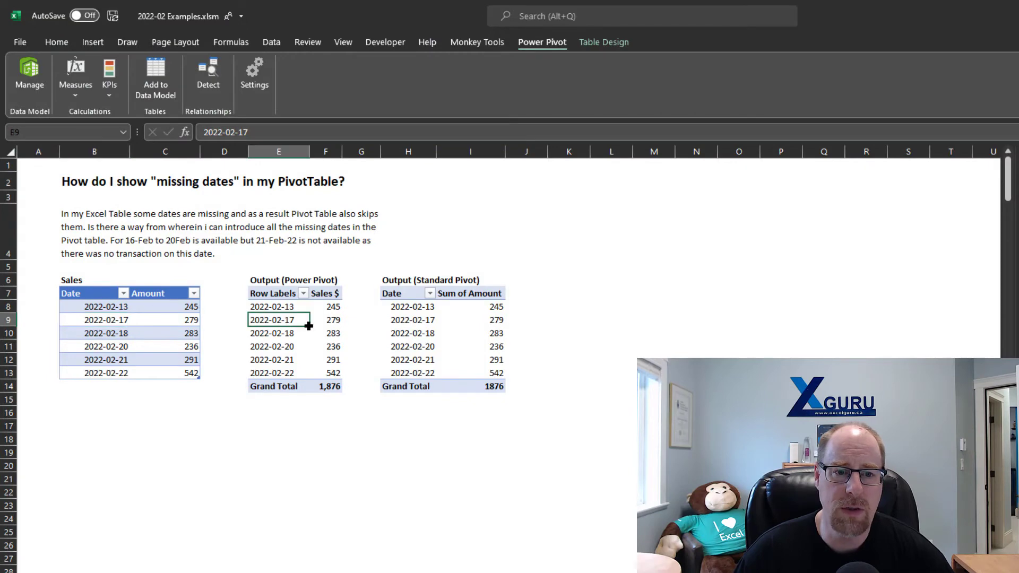
- In the Power Pivot PivotTable Options, enable 'Show items with no data on rows' so all 28 February dates list
{"action": "left_click", "coordinate": [272, 333]}
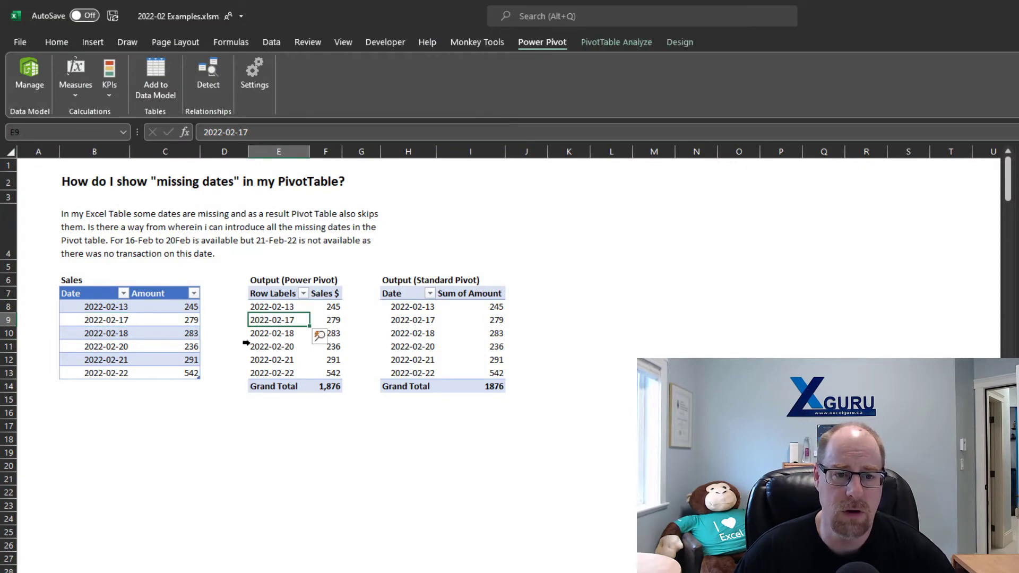
{"action": "right_click", "coordinate": [272, 307]}
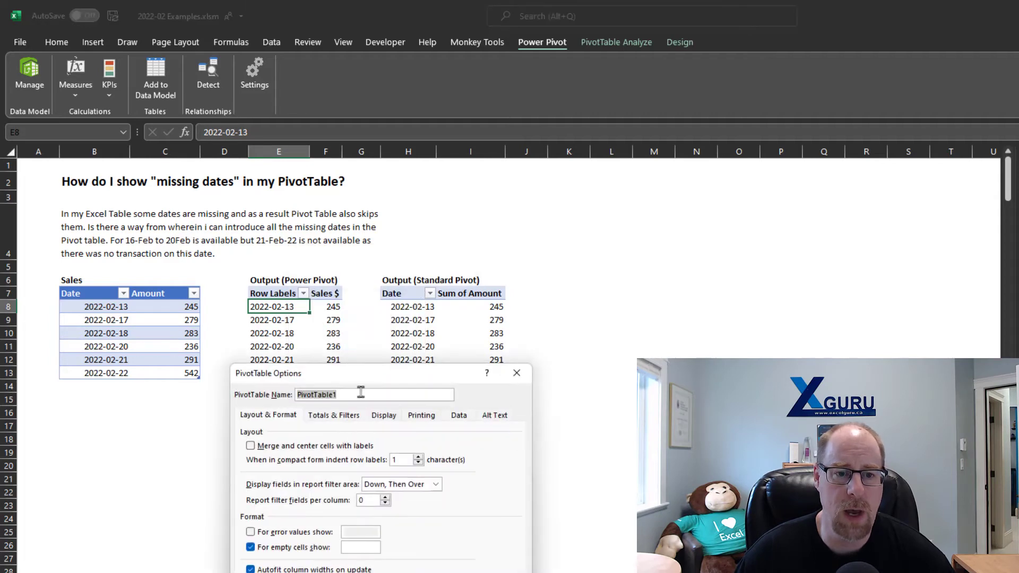
{"action": "left_click", "coordinate": [393, 257]}
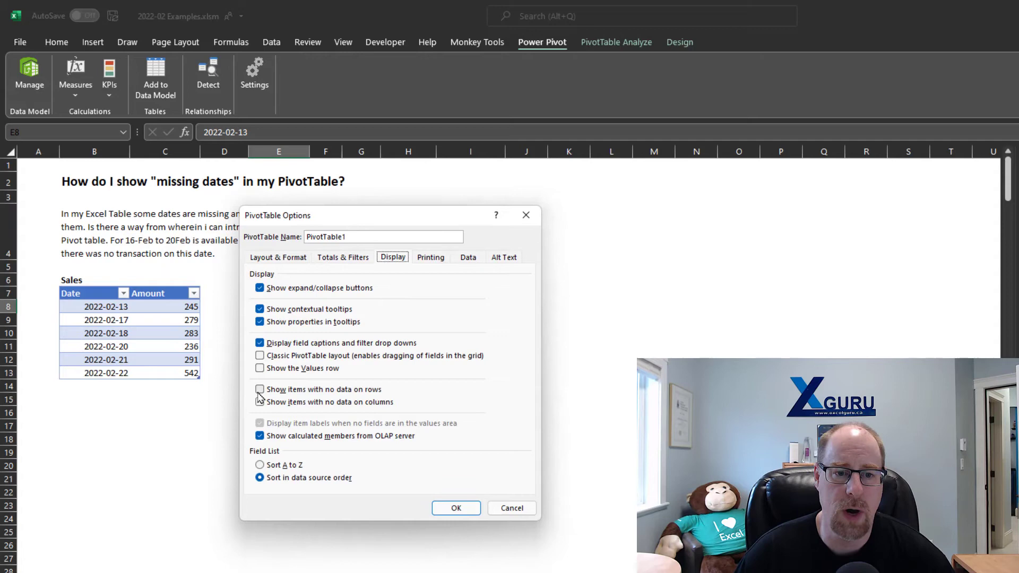
{"action": "left_click", "coordinate": [259, 389]}
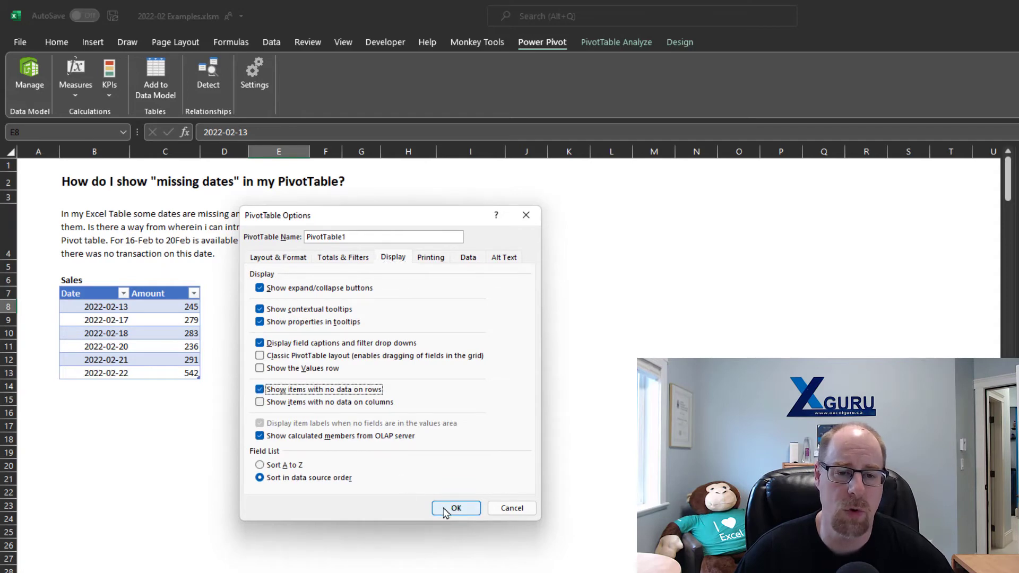
{"action": "left_click", "coordinate": [456, 508]}
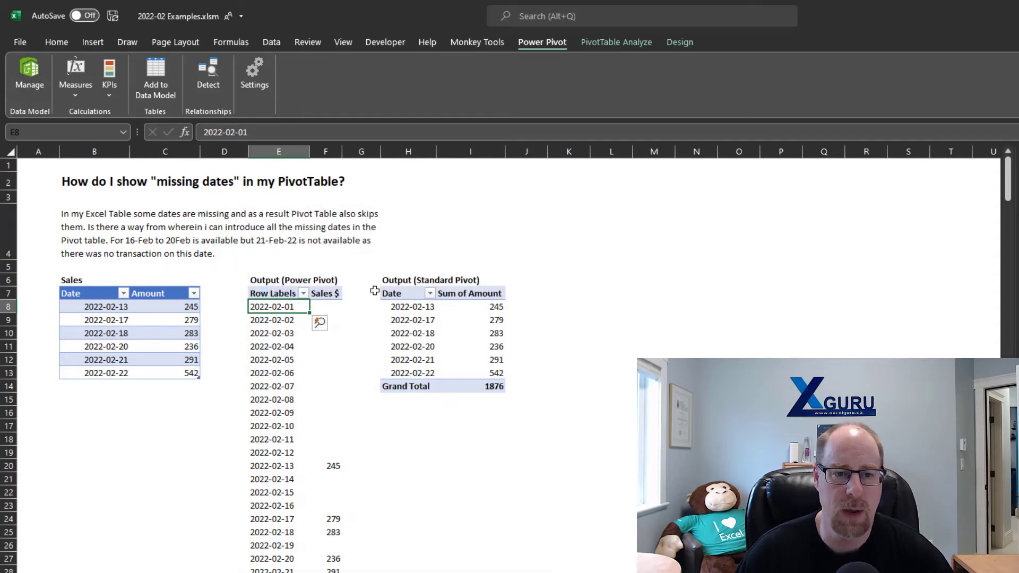
{"action": "scroll", "scroll_direction": "down", "scroll_amount": 3}
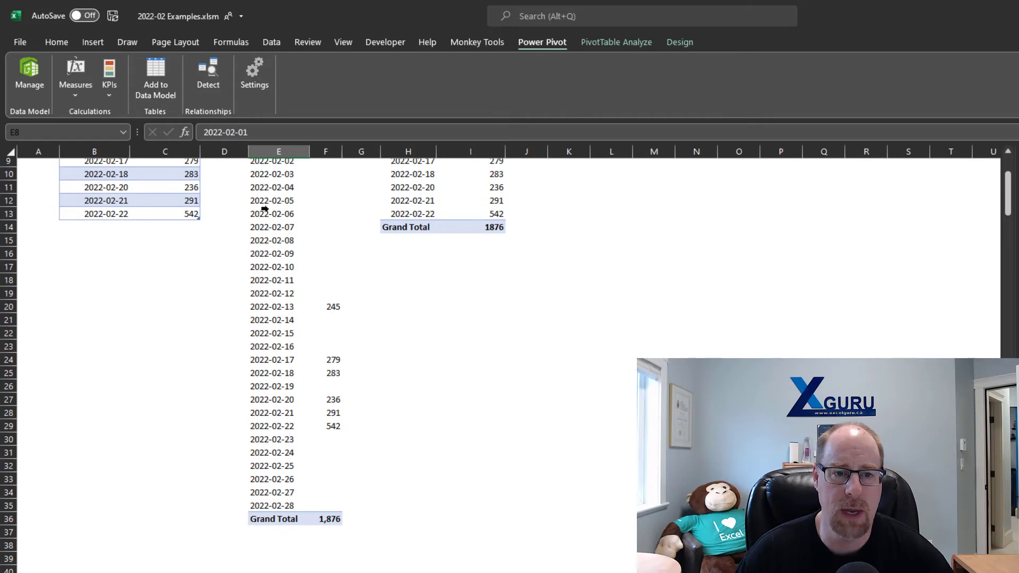
{"action": "mouse_move", "coordinate": [280, 267]}
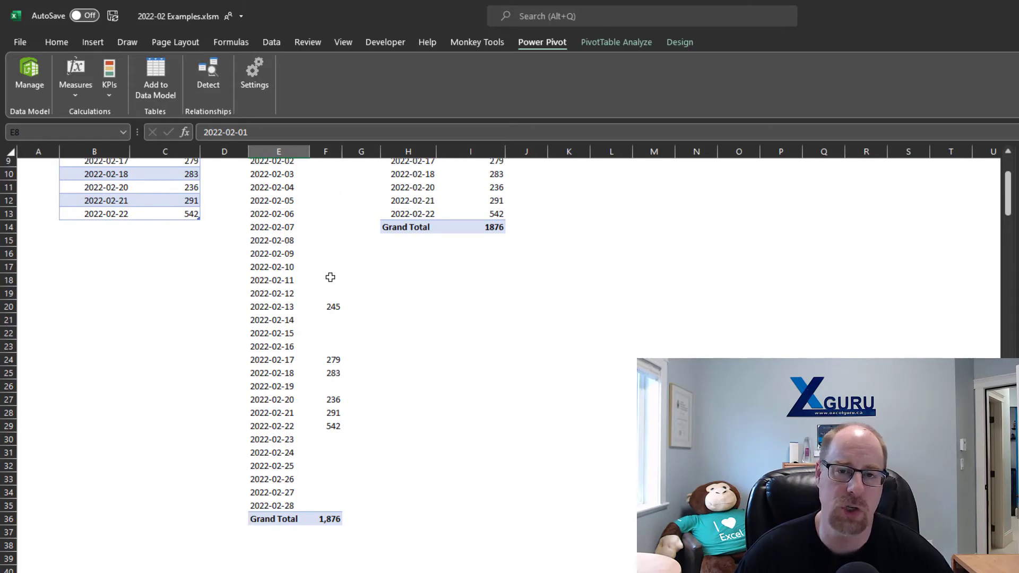
{"action": "mouse_move", "coordinate": [350, 290]}
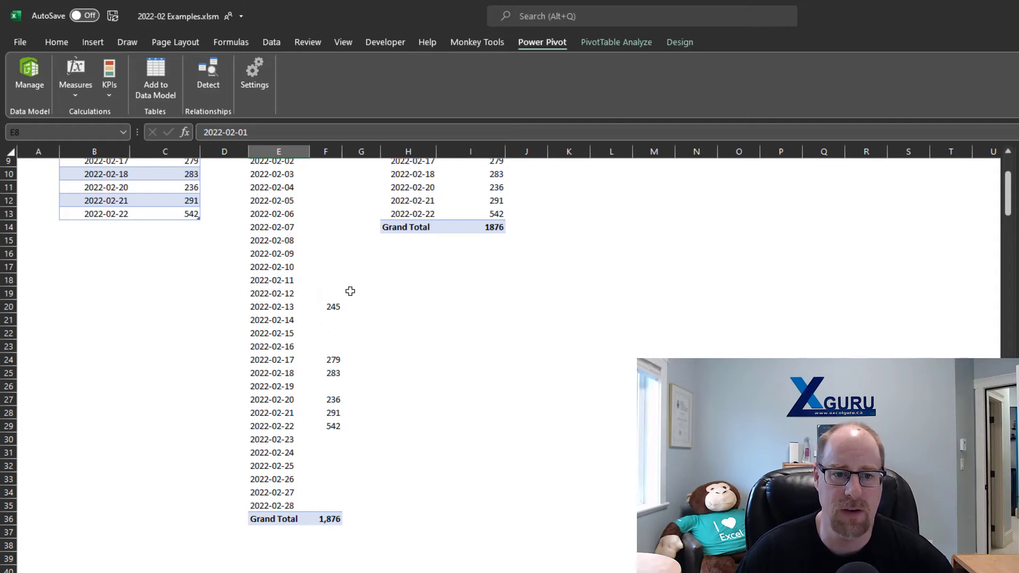
{"action": "scroll", "scroll_direction": "down", "scroll_amount": 3}
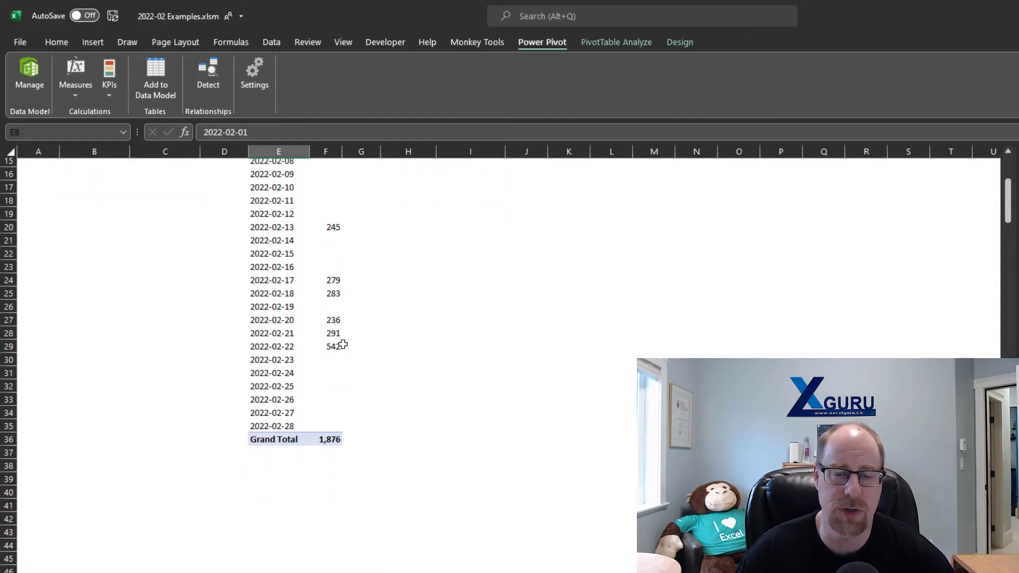
{"action": "scroll", "scroll_direction": "up", "scroll_amount": 3}
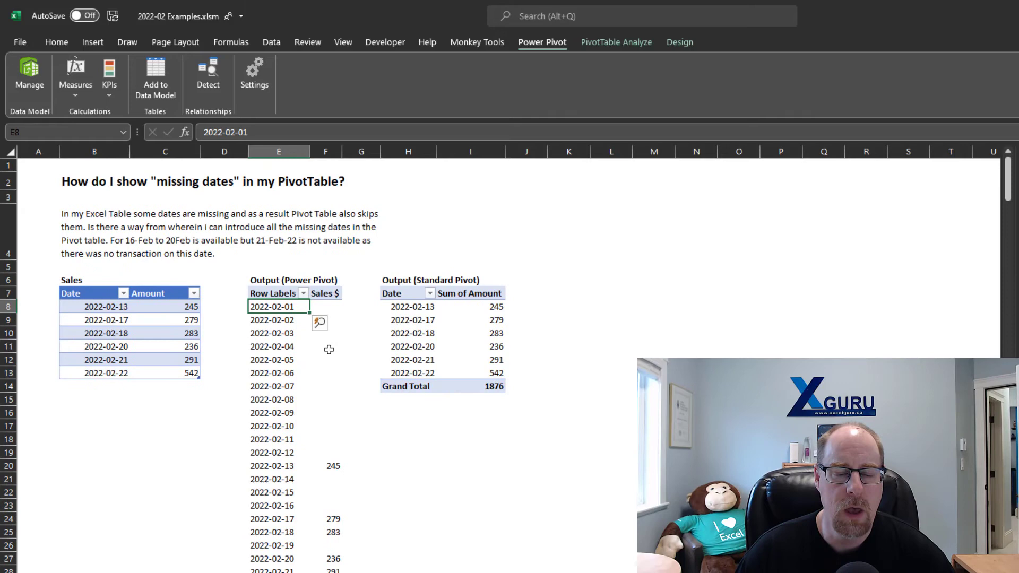
- Inspect the standard PivotTable's display settings from a selected date
{"action": "left_click", "coordinate": [412, 319]}
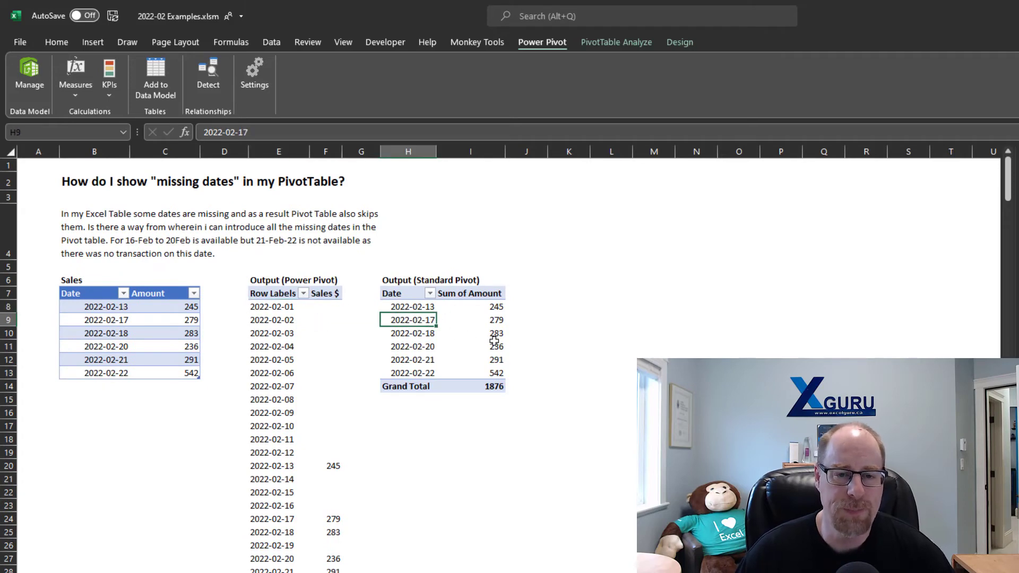
{"action": "mouse_move", "coordinate": [495, 346]}
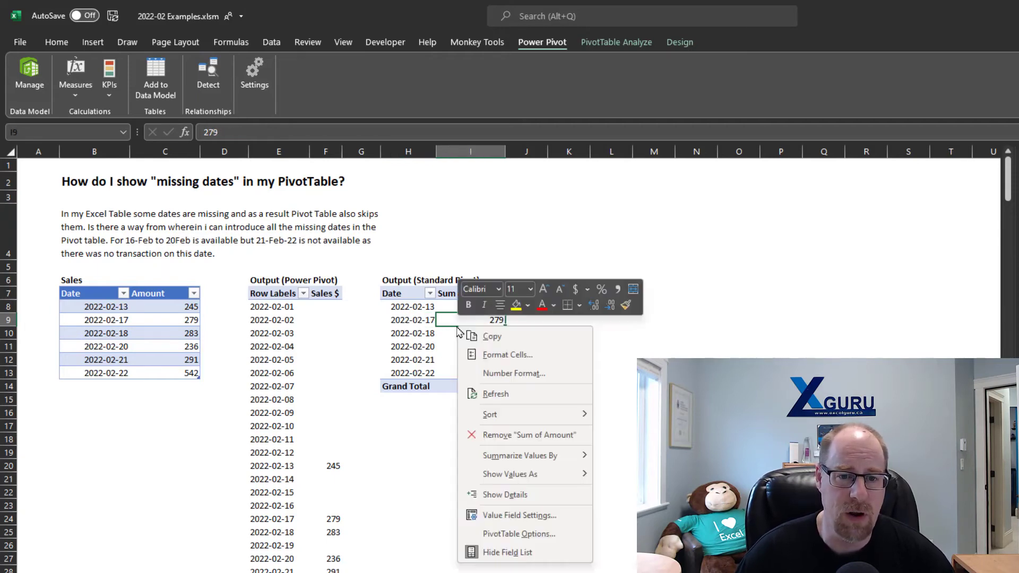
{"action": "left_click", "coordinate": [519, 534]}
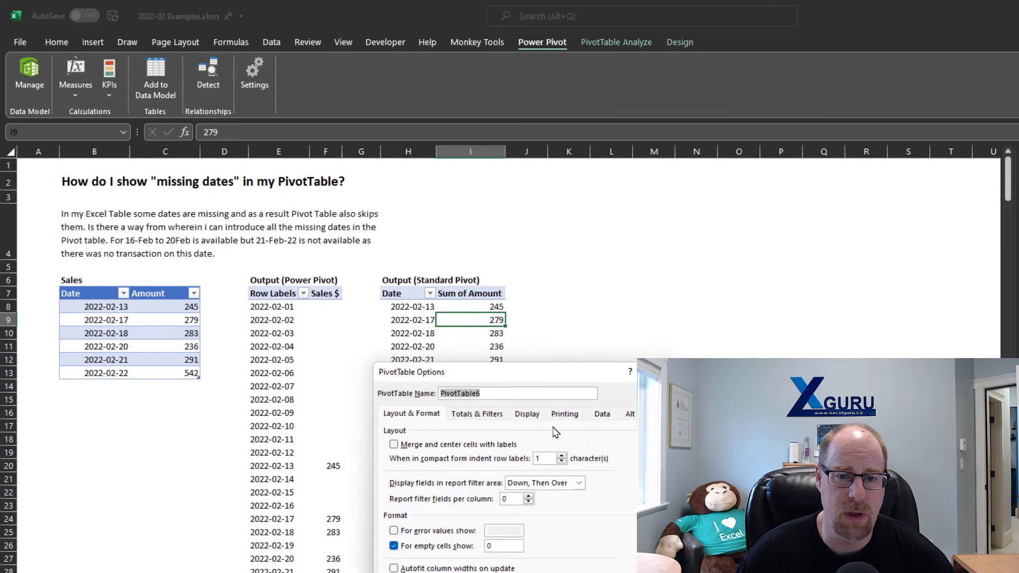
{"action": "left_click", "coordinate": [527, 414]}
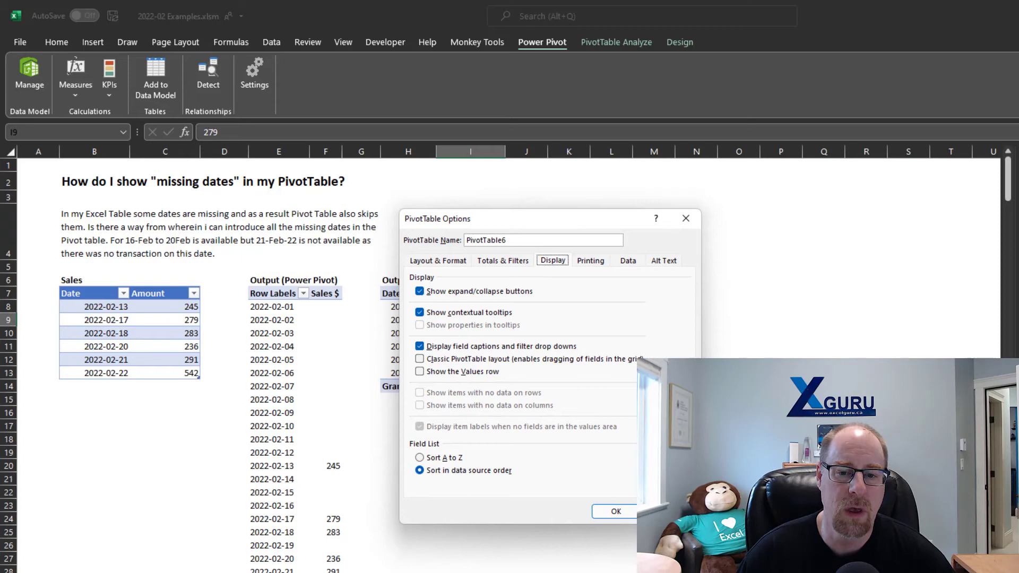
- In the Date field settings under Layout & Print, enable 'Show items with no data'
{"action": "right_click", "coordinate": [411, 305]}
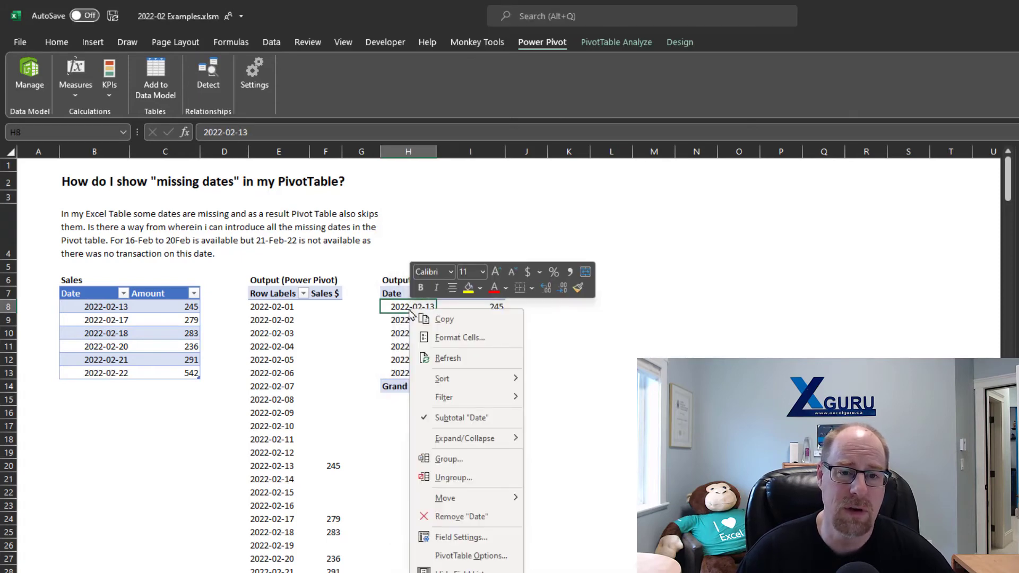
{"action": "left_click", "coordinate": [461, 537]}
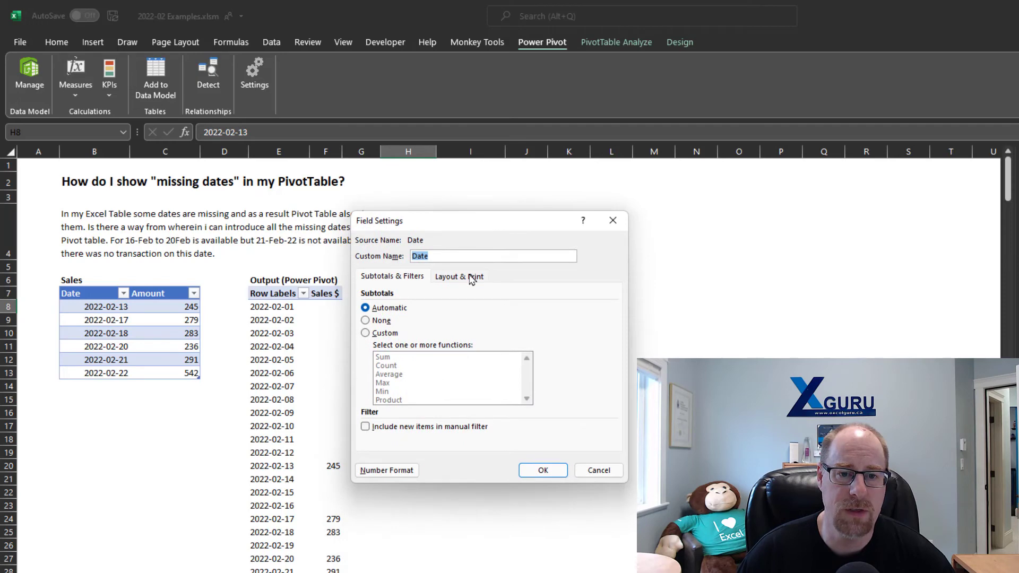
{"action": "left_click", "coordinate": [459, 276]}
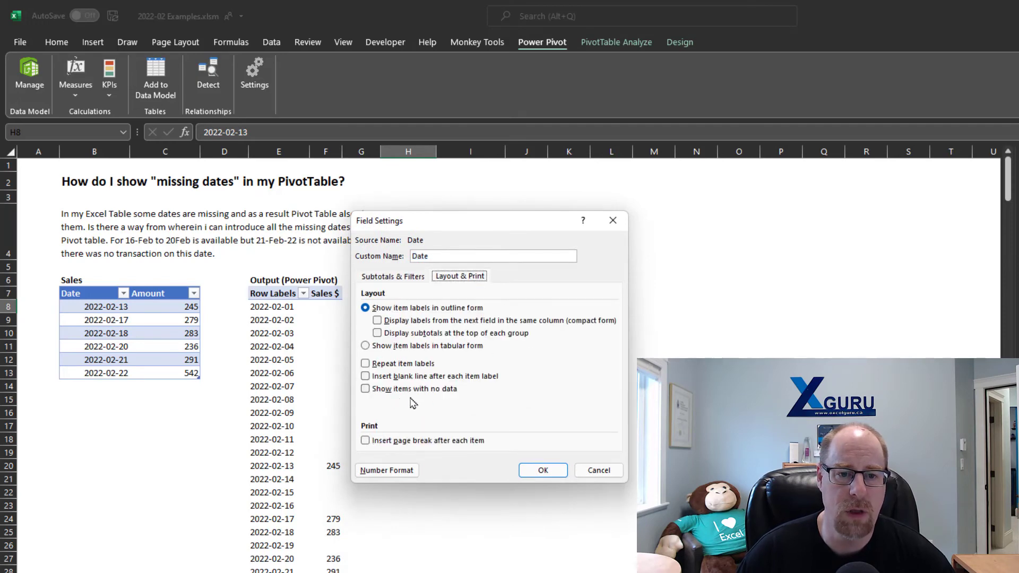
{"action": "left_click", "coordinate": [365, 389]}
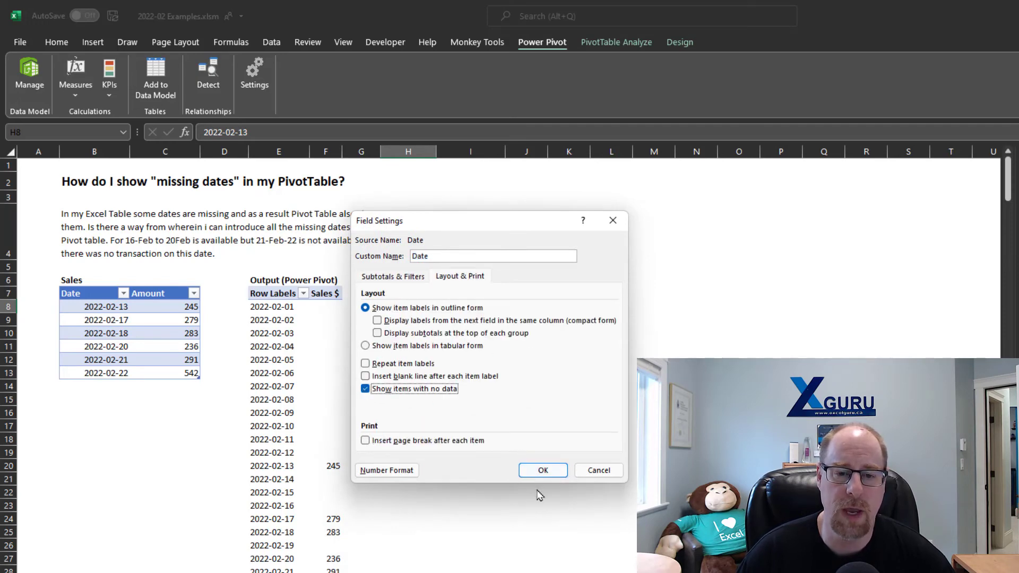
{"action": "left_click", "coordinate": [543, 470]}
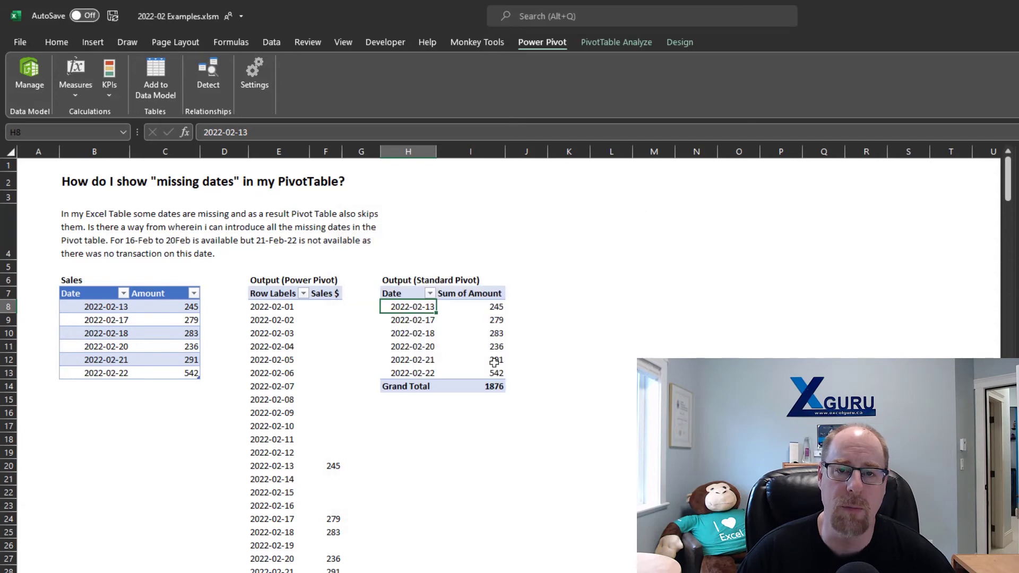
{"action": "mouse_move", "coordinate": [461, 369]}
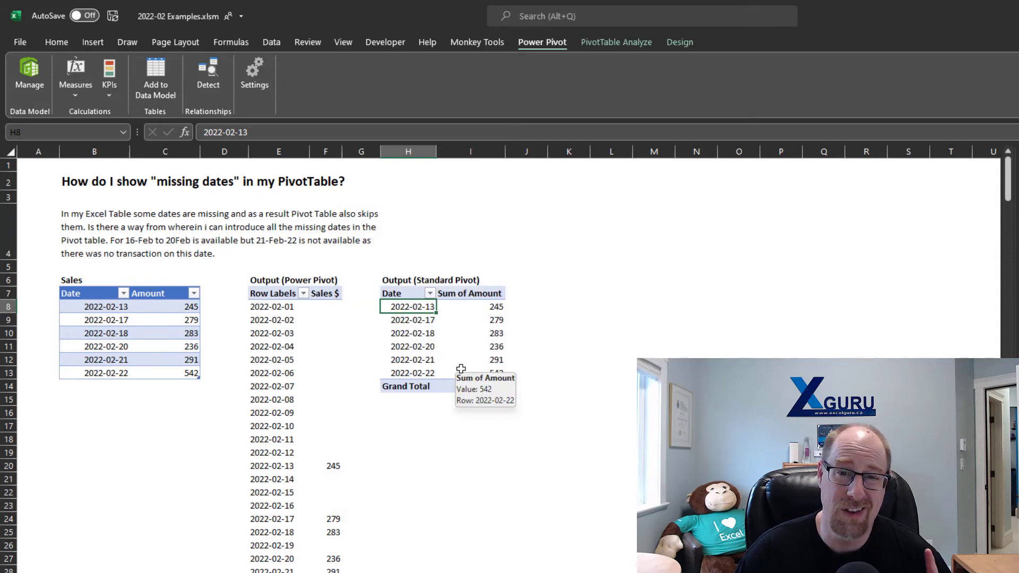
{"action": "mouse_move", "coordinate": [412, 306]}
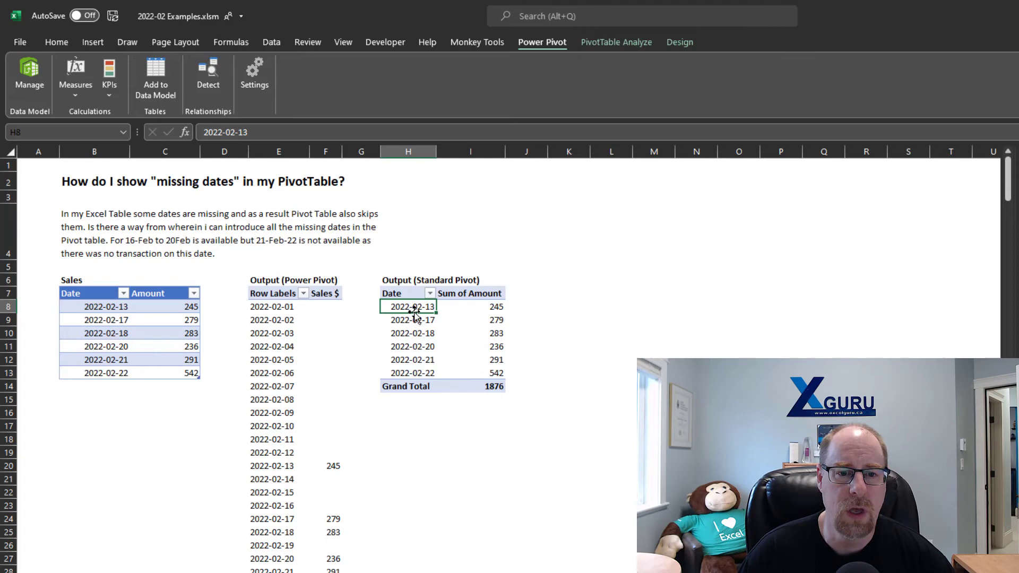
- Group the standard PivotTable's dates by Months and Days so every February day appears with 0 for empty days
{"action": "right_click", "coordinate": [410, 306]}
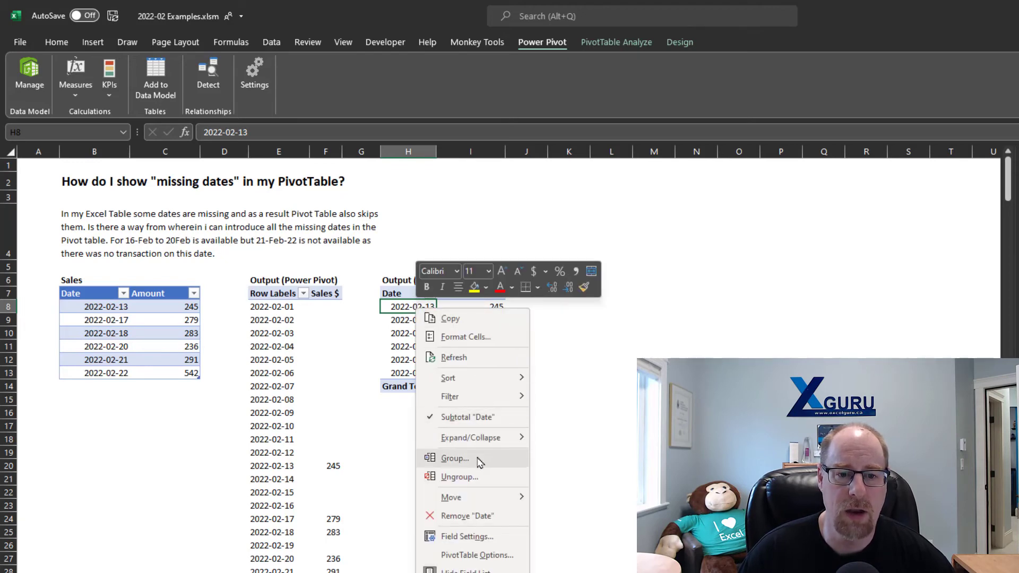
{"action": "left_click", "coordinate": [453, 458]}
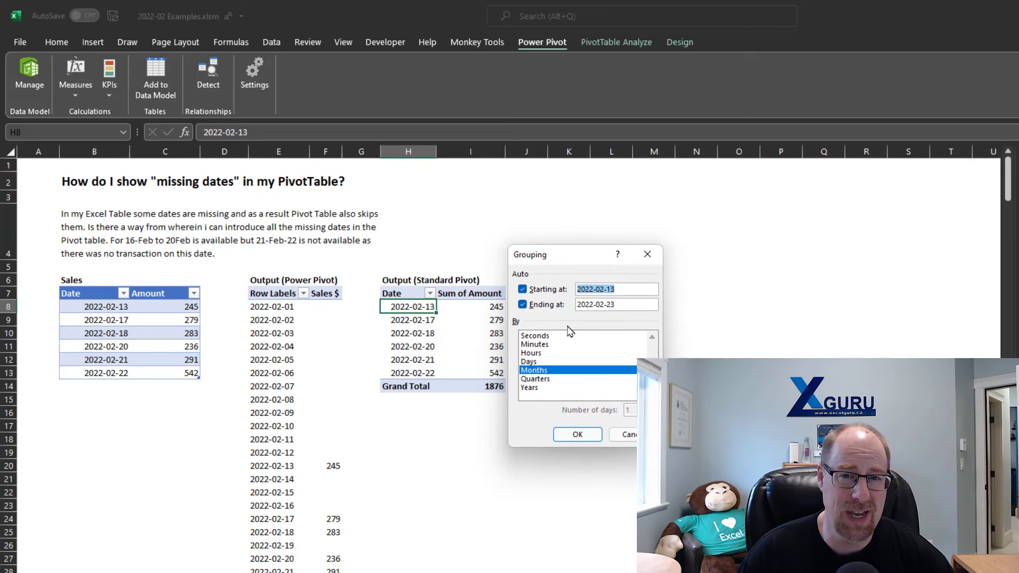
{"action": "mouse_move", "coordinate": [533, 369]}
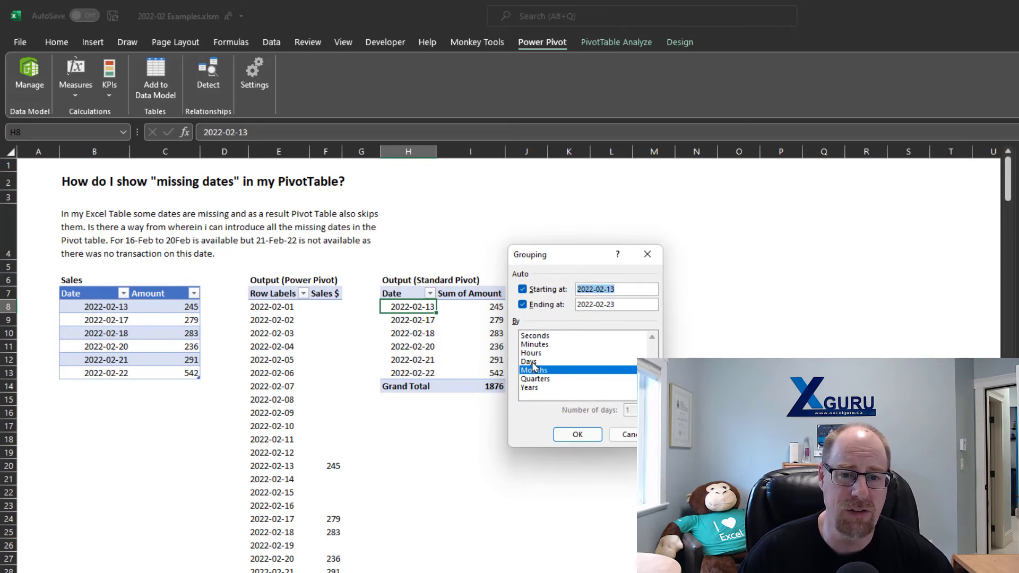
{"action": "left_click", "coordinate": [528, 361]}
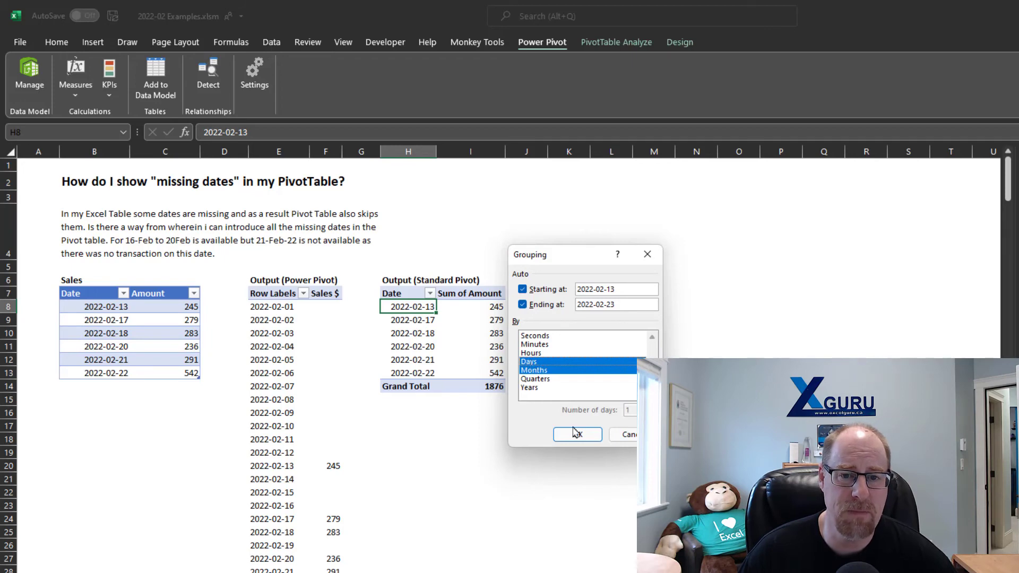
{"action": "left_click", "coordinate": [577, 434]}
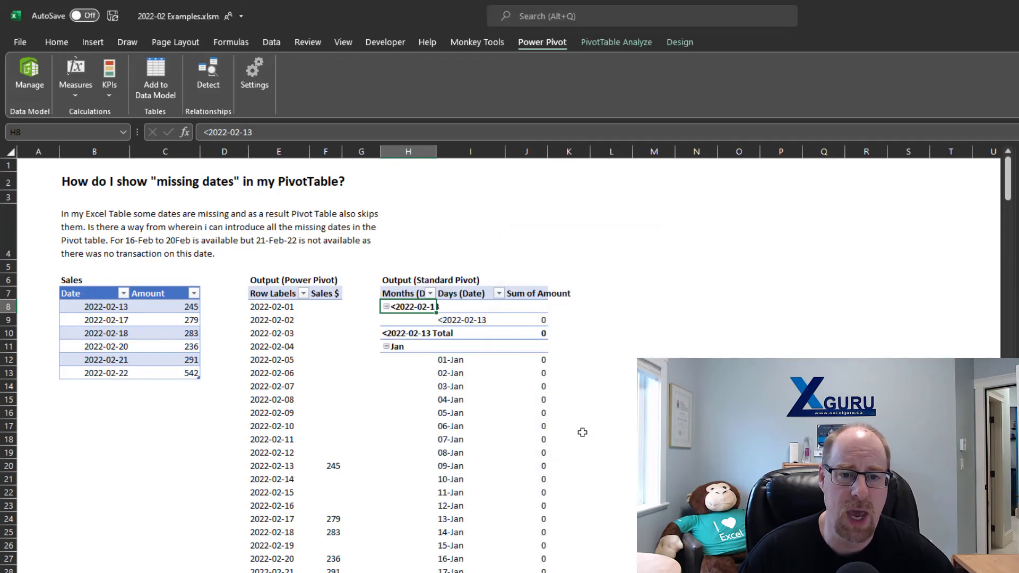
{"action": "mouse_move", "coordinate": [585, 363]}
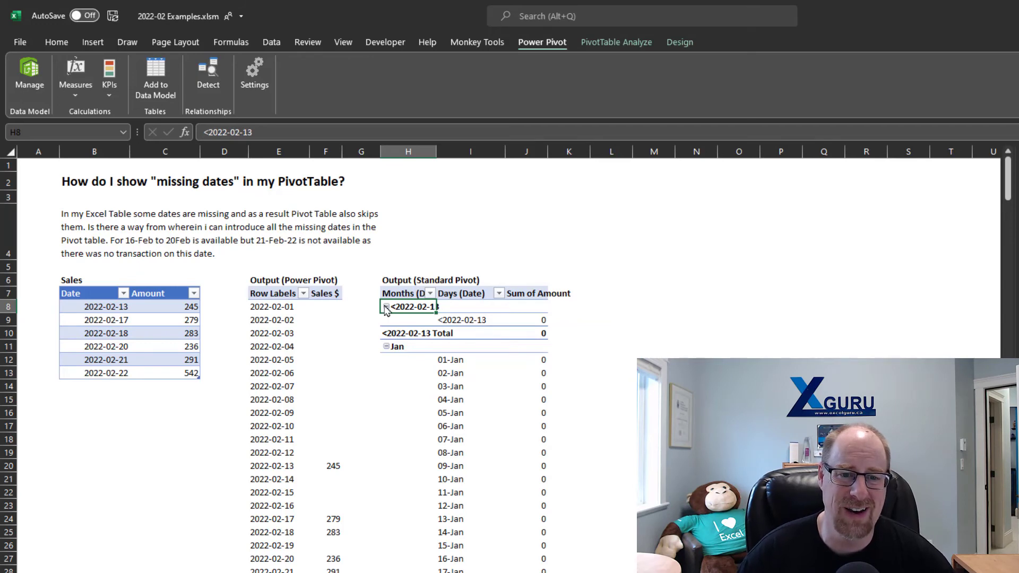
{"action": "scroll", "scroll_direction": "down", "scroll_amount": 3}
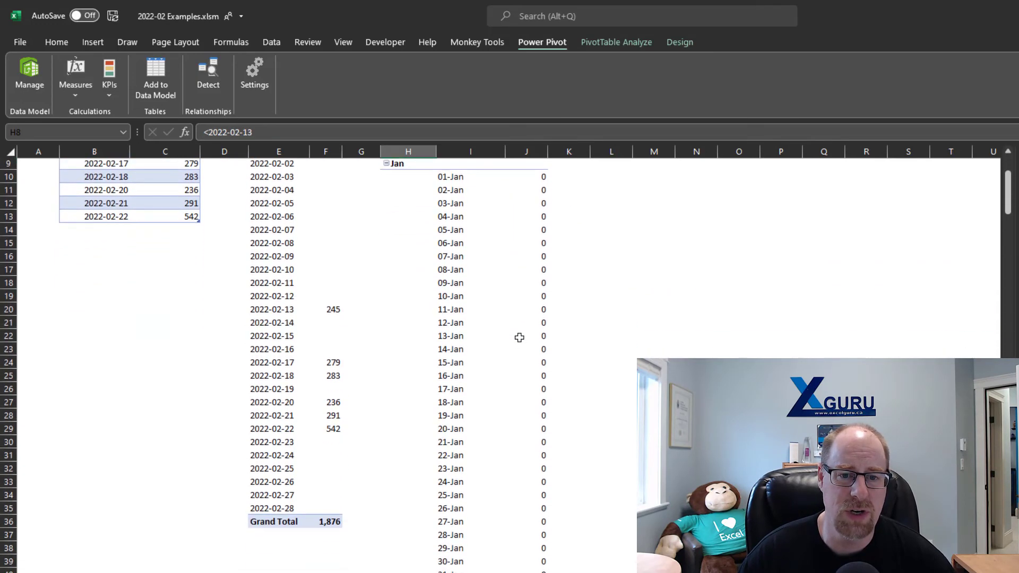
{"action": "scroll", "scroll_direction": "down", "scroll_amount": 3}
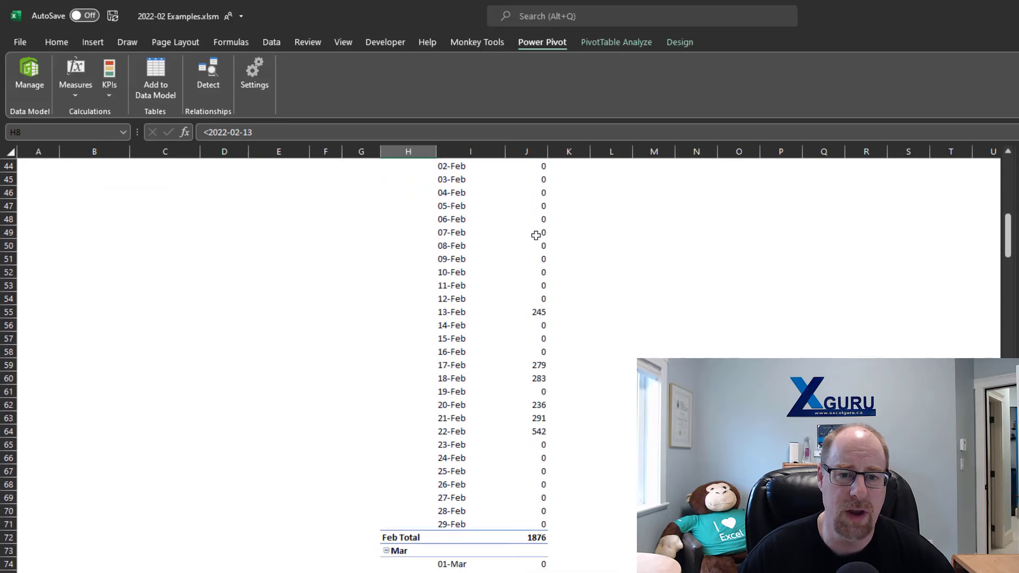
{"action": "scroll", "scroll_direction": "down", "scroll_amount": 3}
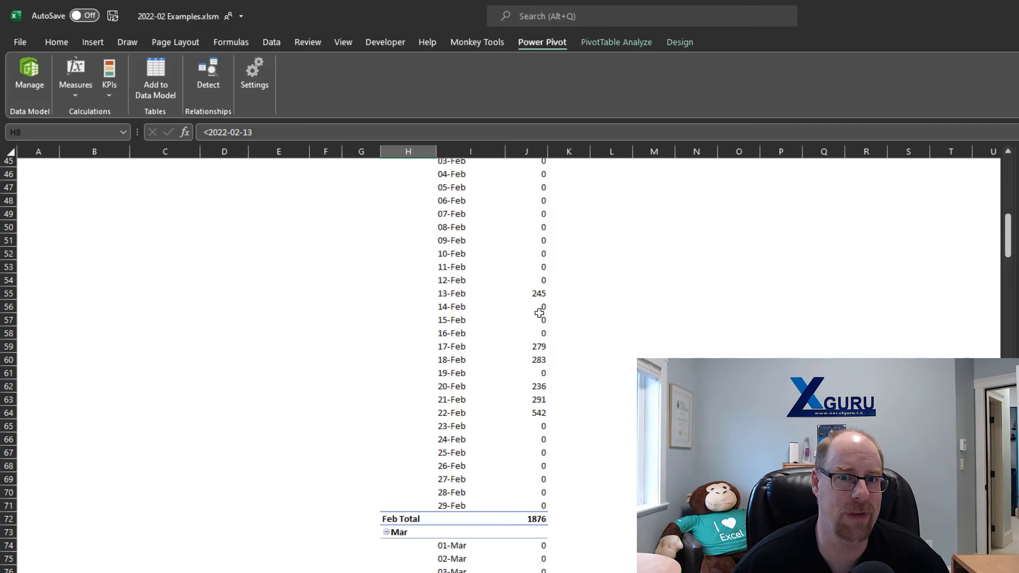
{"action": "mouse_move", "coordinate": [526, 303]}
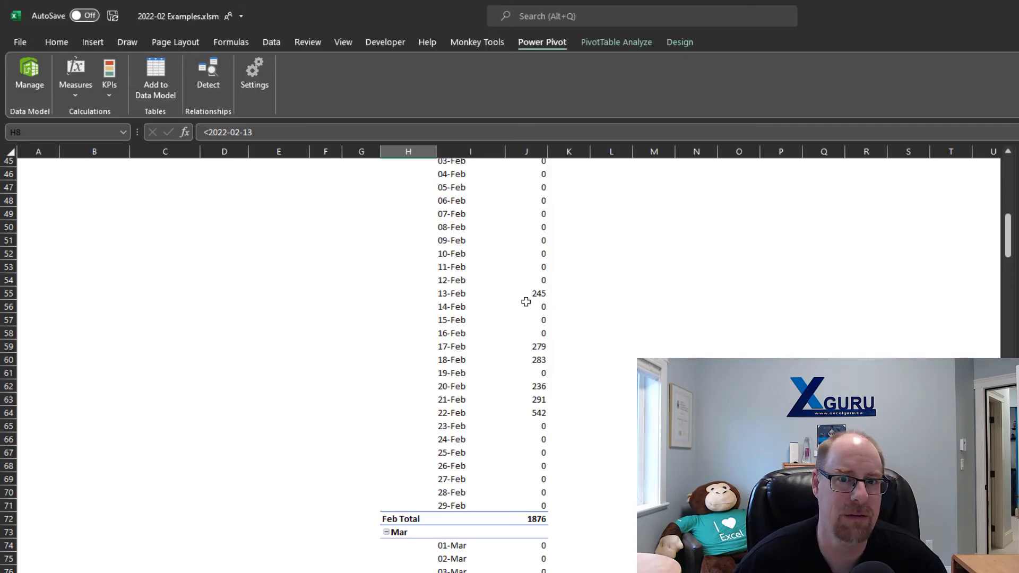